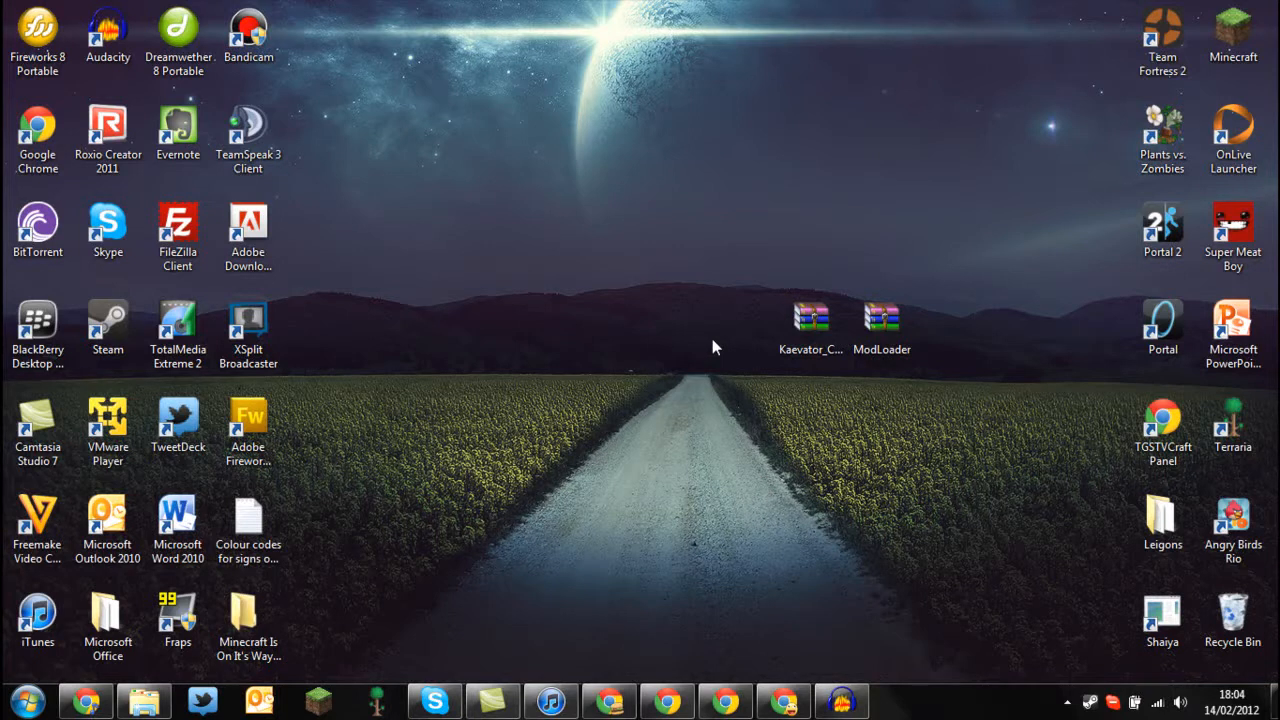
{"action": "mouse_move", "coordinate": [760, 310]}
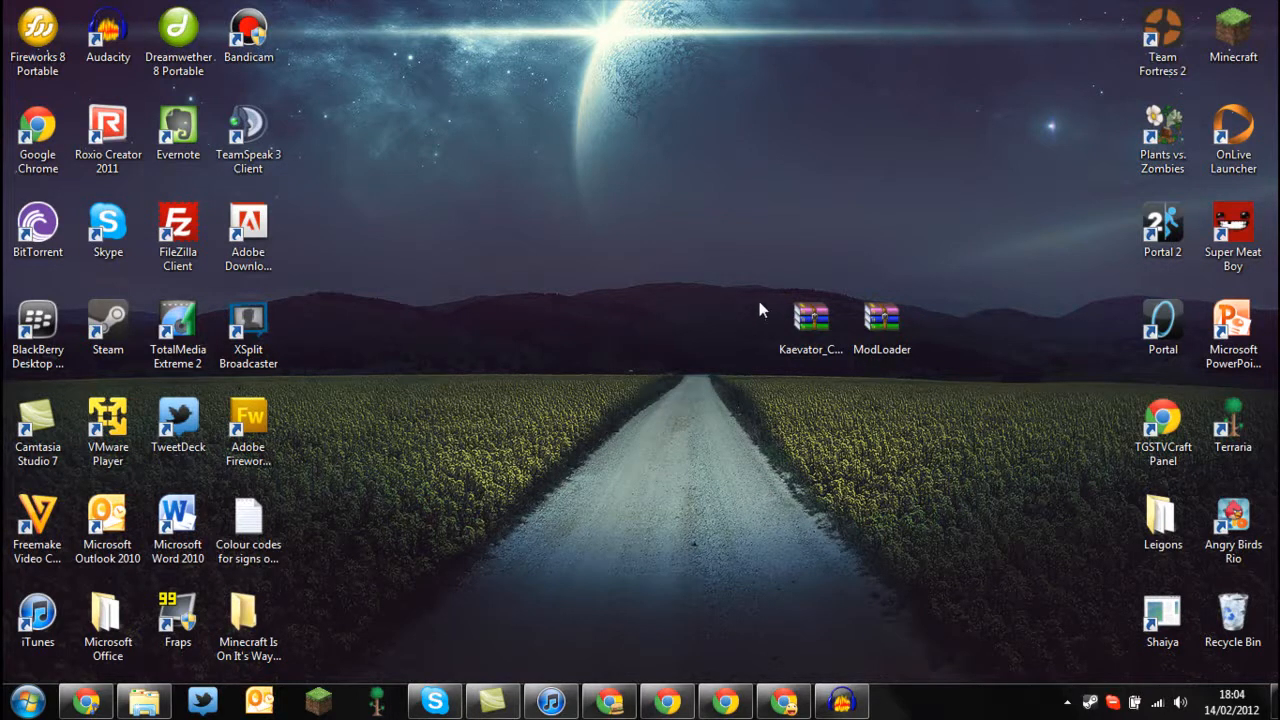
- Check the two mod archives sitting on the desktop before starting
{"action": "left_click_drag", "start_coordinate": [760, 304], "coordinate": [900, 490]}
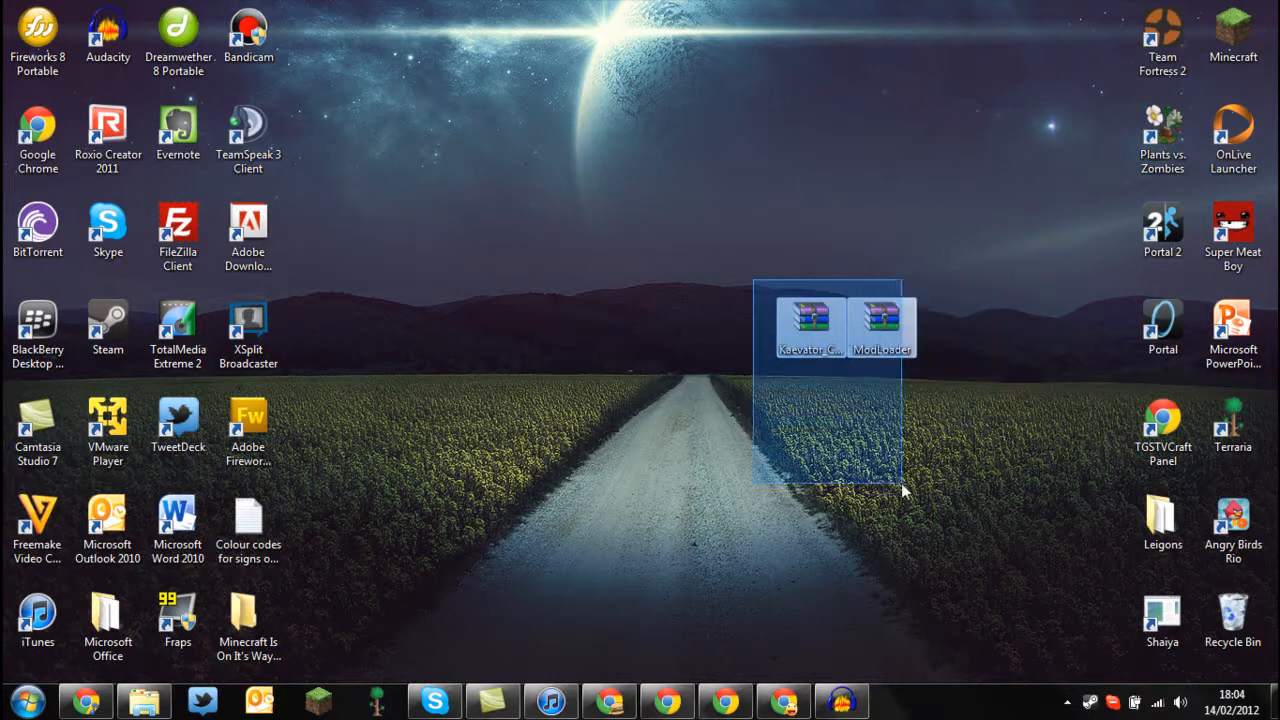
{"action": "left_click", "coordinate": [548, 488]}
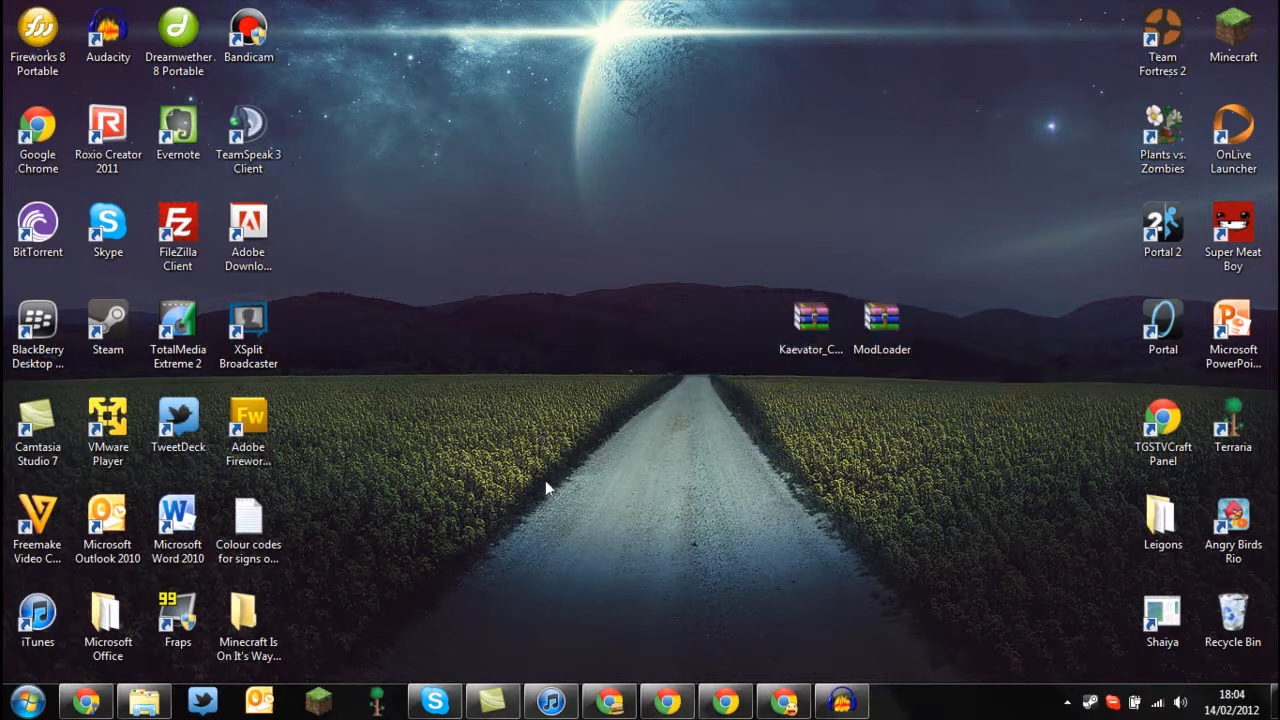
{"action": "mouse_move", "coordinate": [800, 378]}
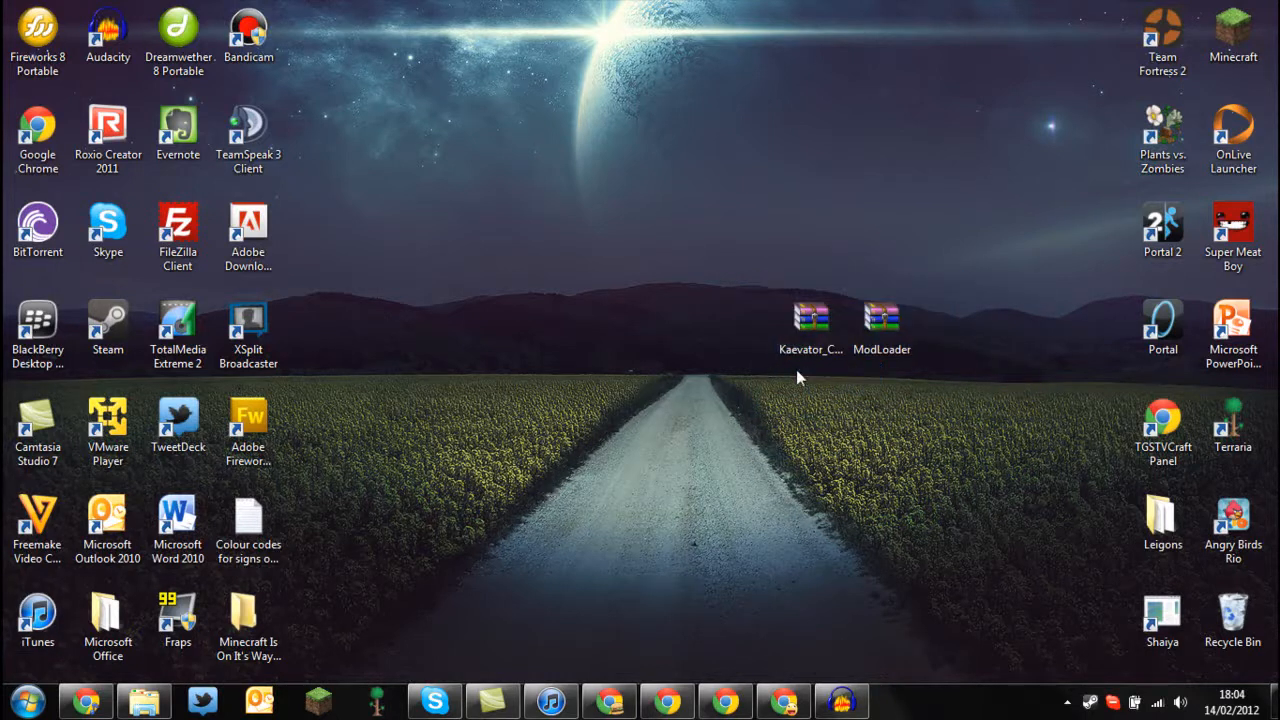
- Navigate via %appdata to .minecraft\bin and locate the minecraft.jar archive
{"action": "left_click", "coordinate": [16, 700]}
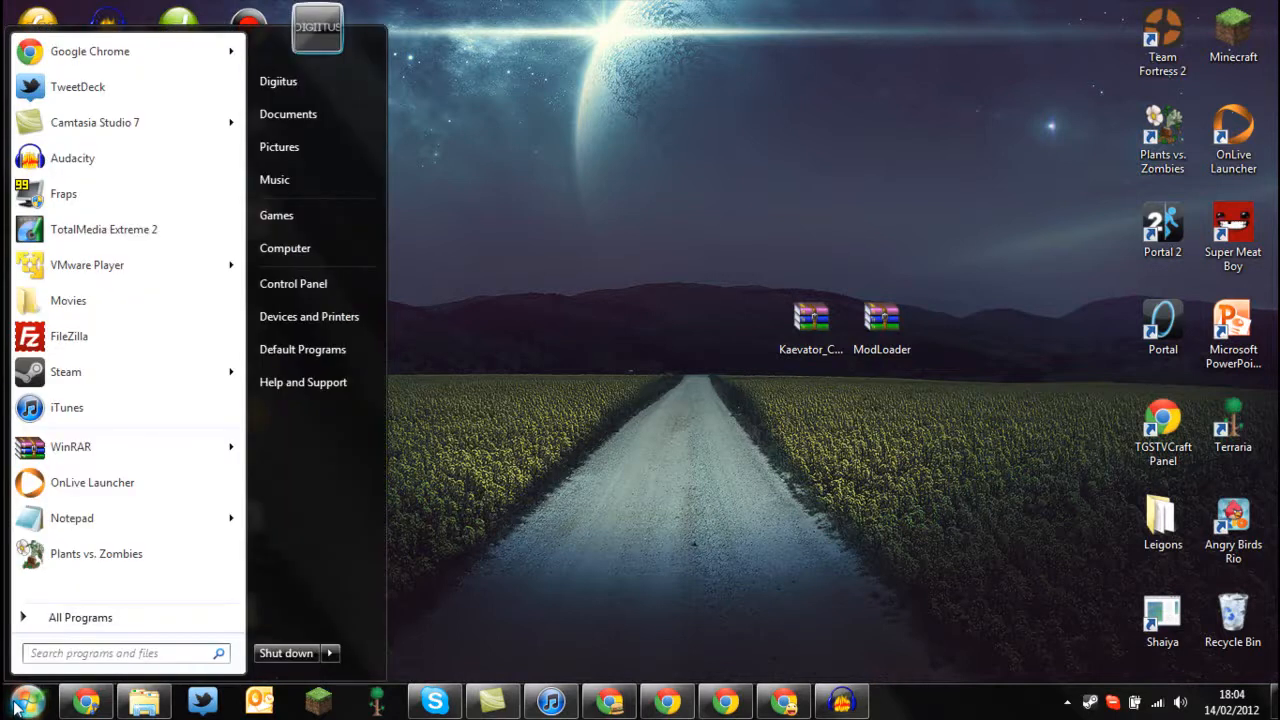
{"action": "type", "text": "%appd"}
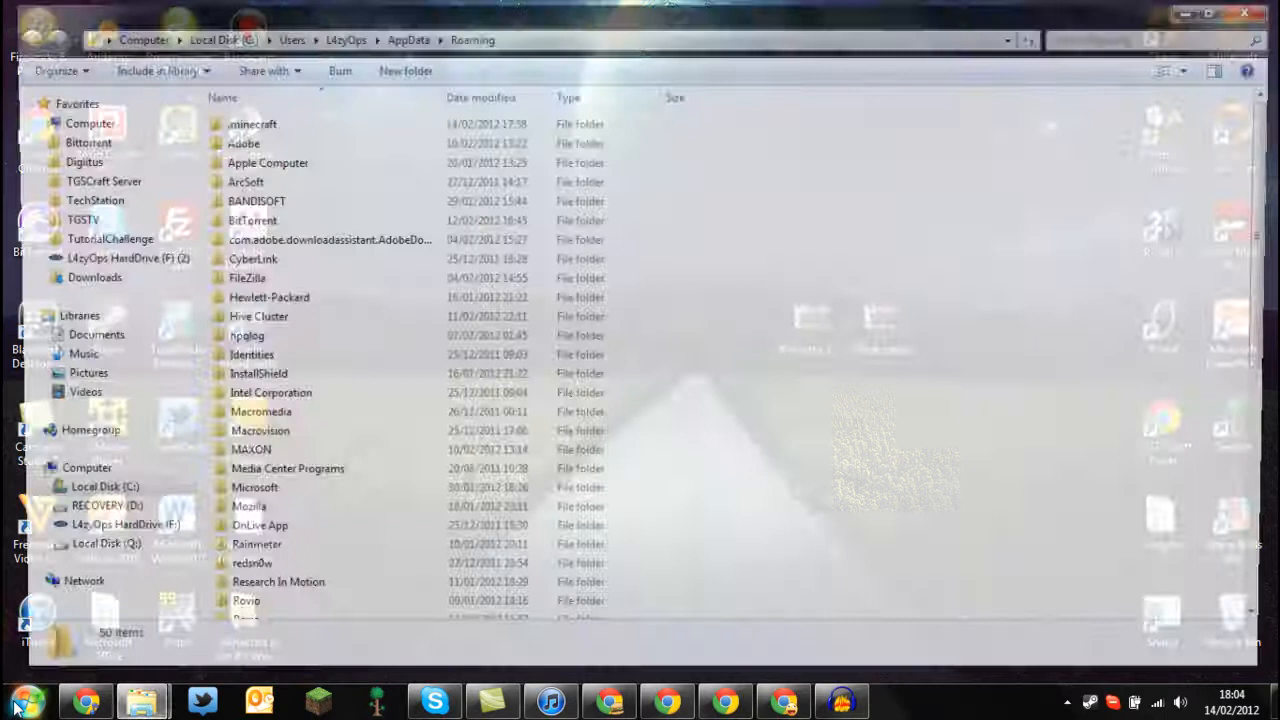
{"action": "double_click", "coordinate": [252, 124]}
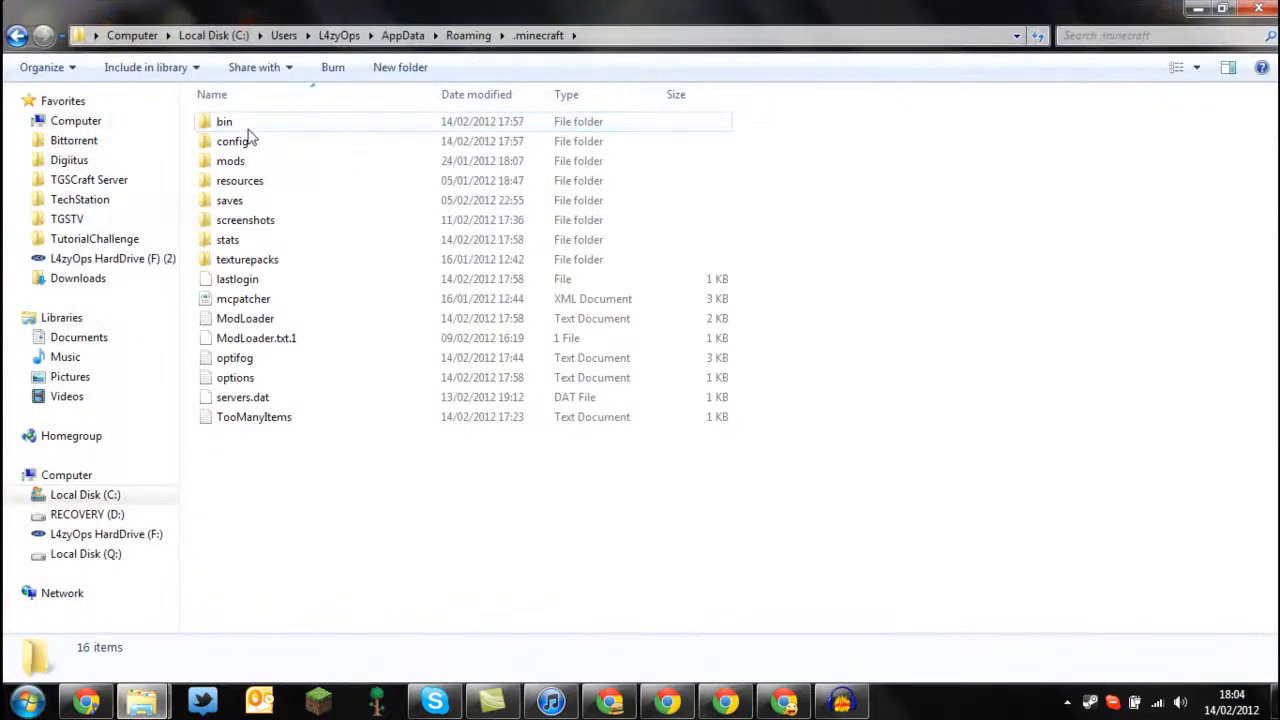
{"action": "double_click", "coordinate": [224, 122]}
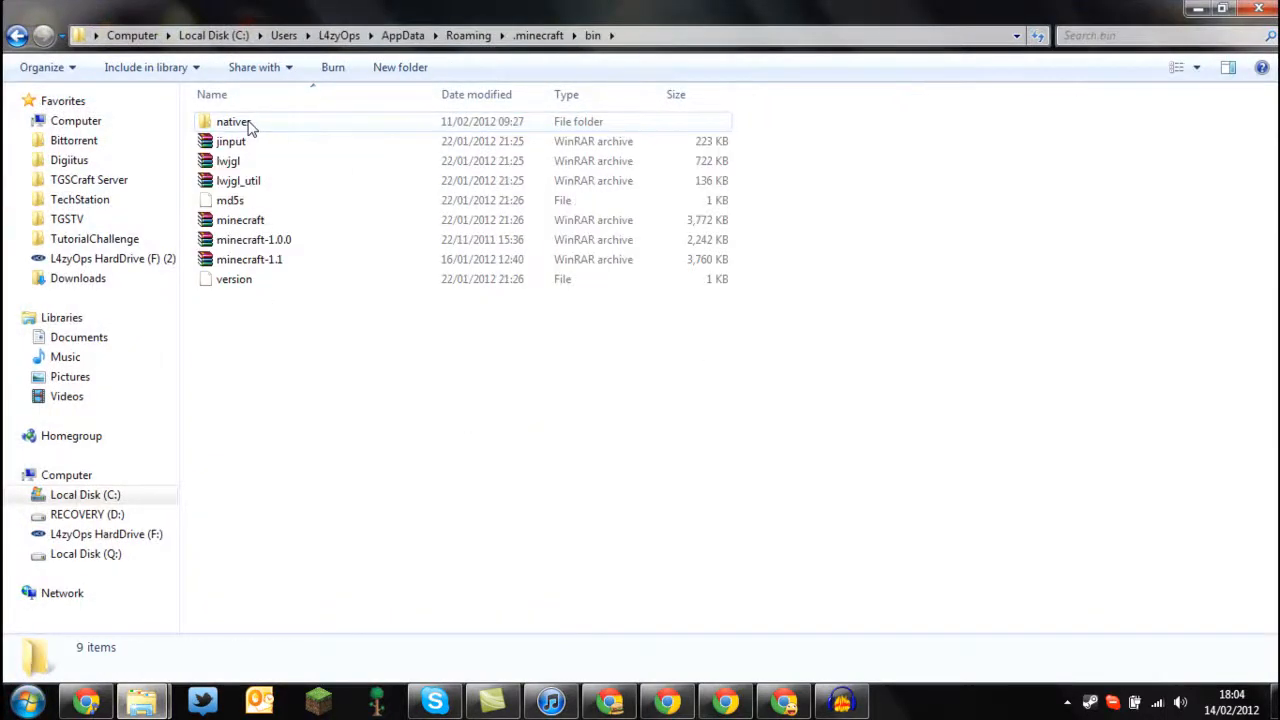
{"action": "double_click", "coordinate": [240, 218]}
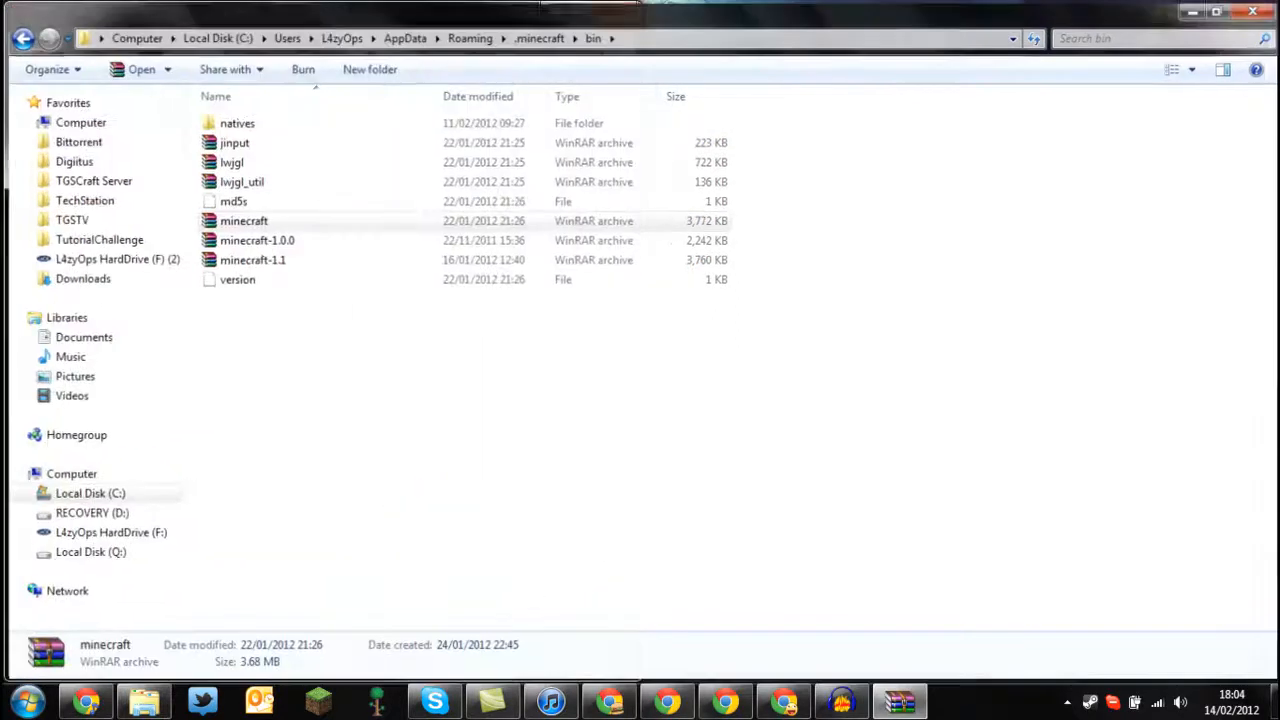
- Open minecraft.jar and ModLoader.zip side by side and delete META-INF from minecraft.jar
{"action": "double_click", "coordinate": [244, 220]}
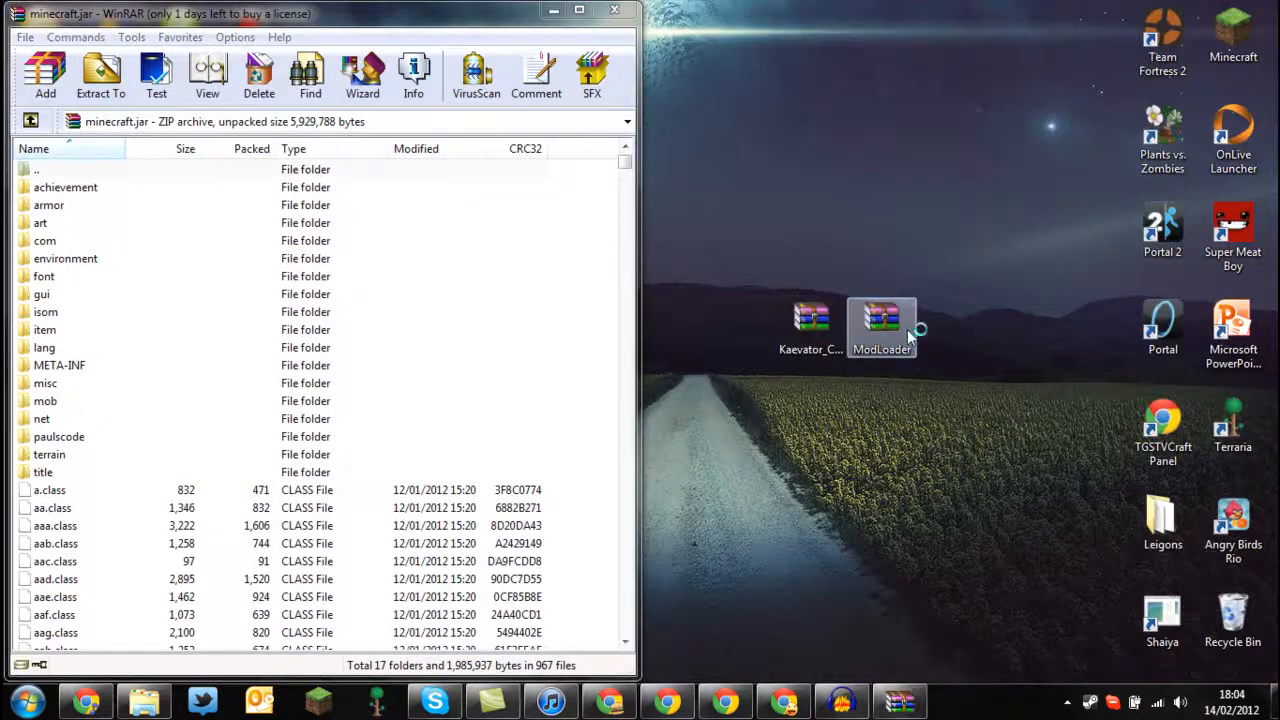
{"action": "double_click", "coordinate": [880, 320]}
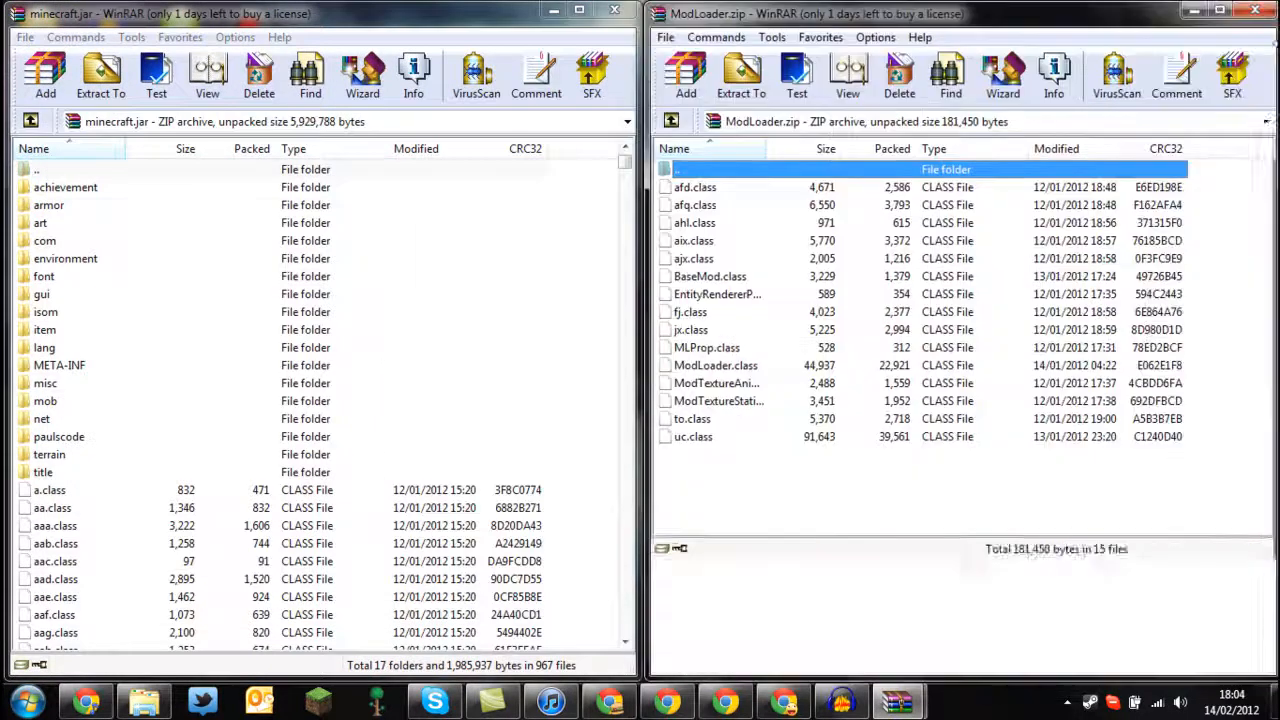
{"action": "left_click", "coordinate": [60, 364]}
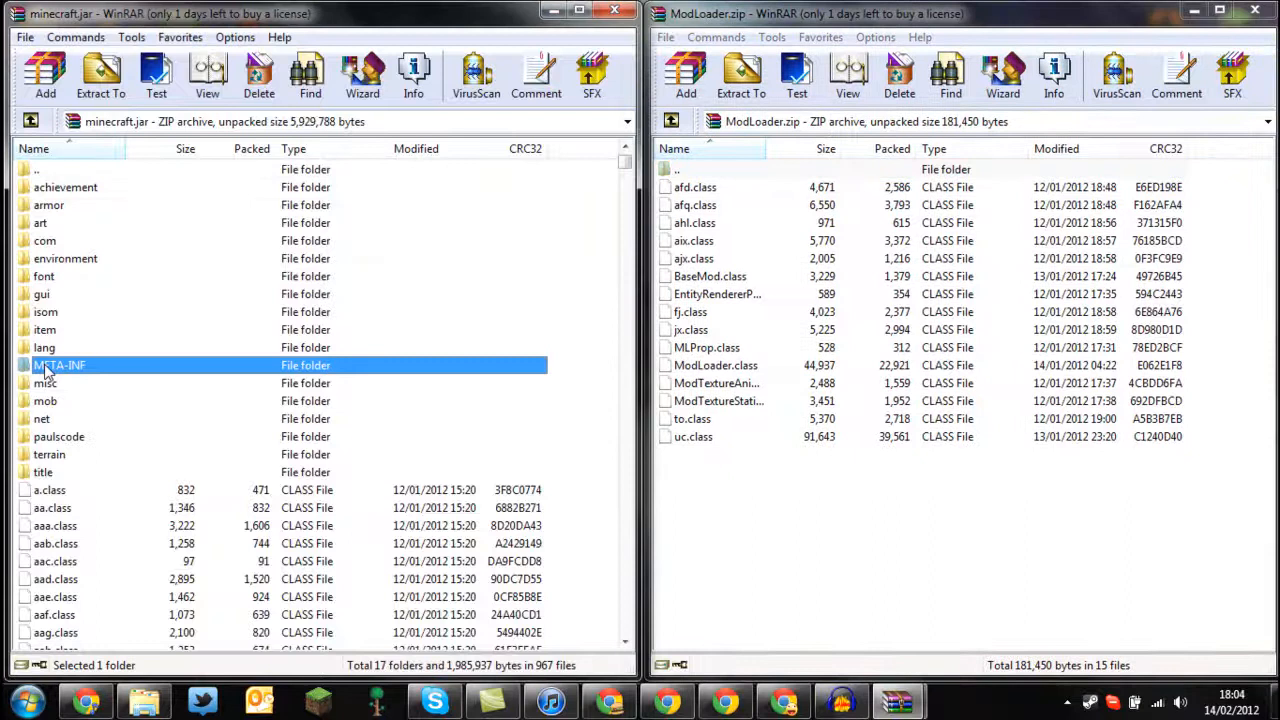
{"action": "left_click", "coordinate": [260, 76]}
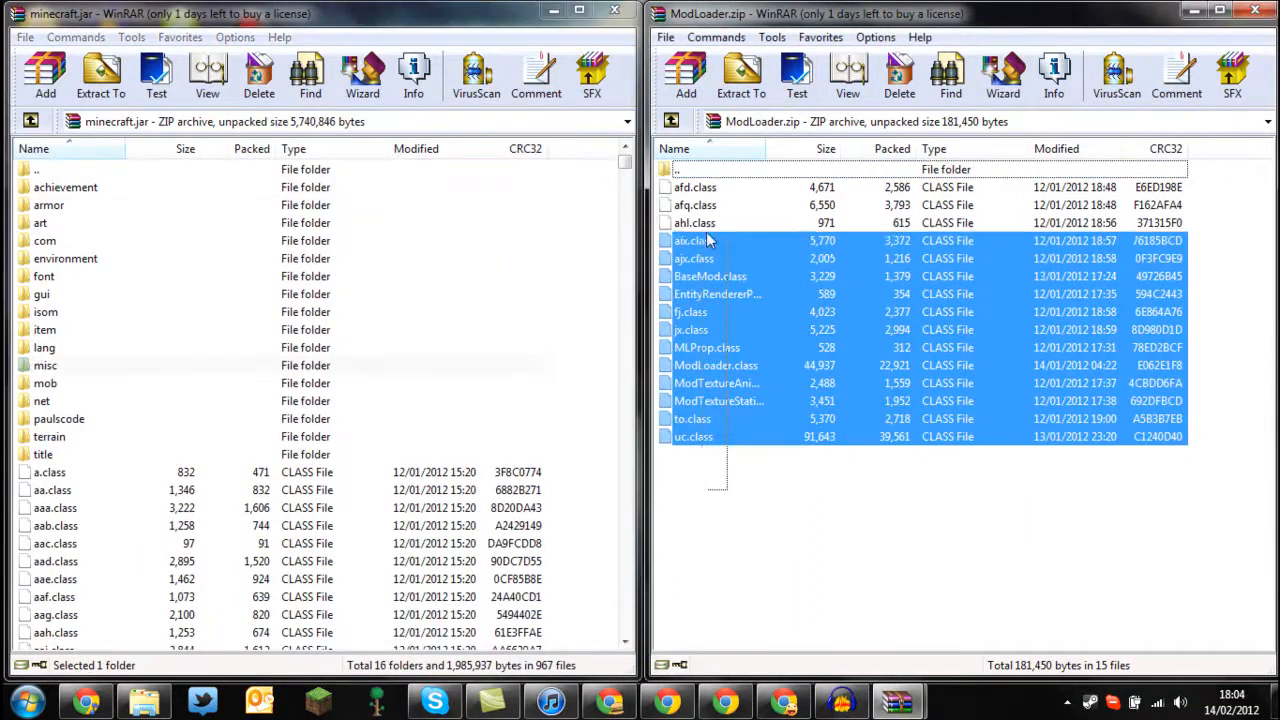
- Select every ModLoader class file and add them into minecraft.jar, confirming the parameters
{"action": "left_click", "coordinate": [710, 520]}
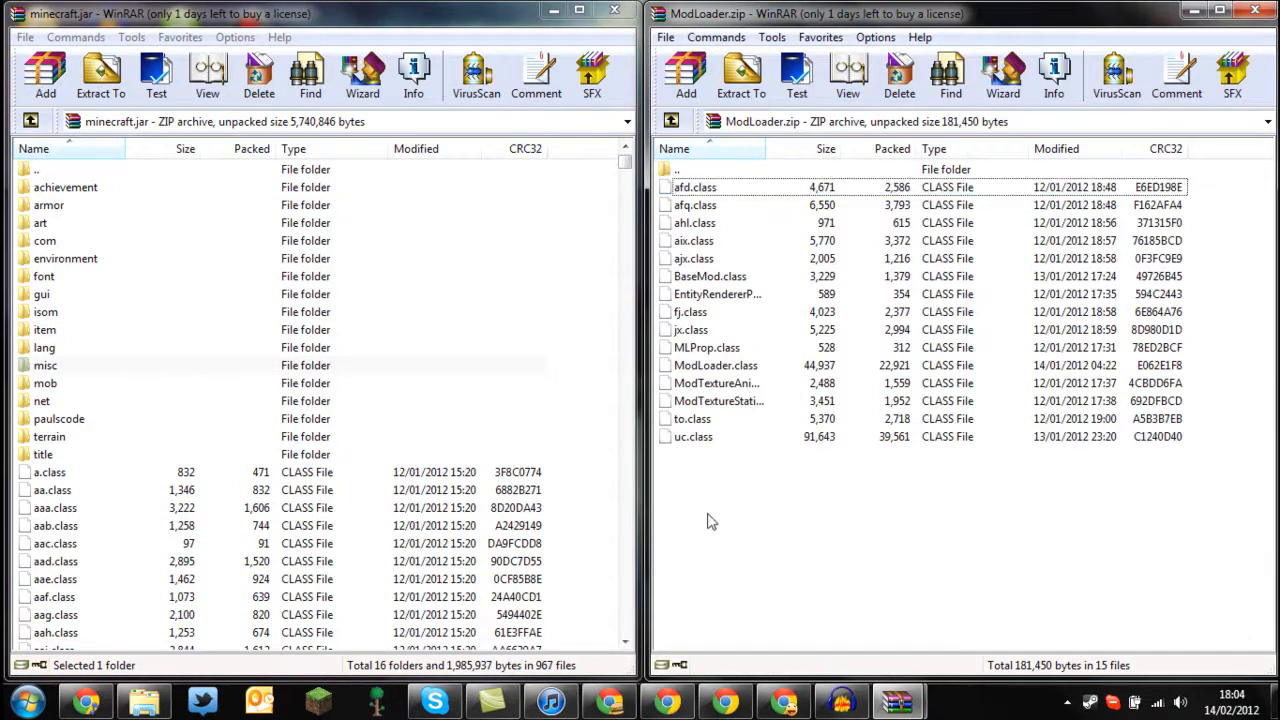
{"action": "left_click", "coordinate": [696, 188]}
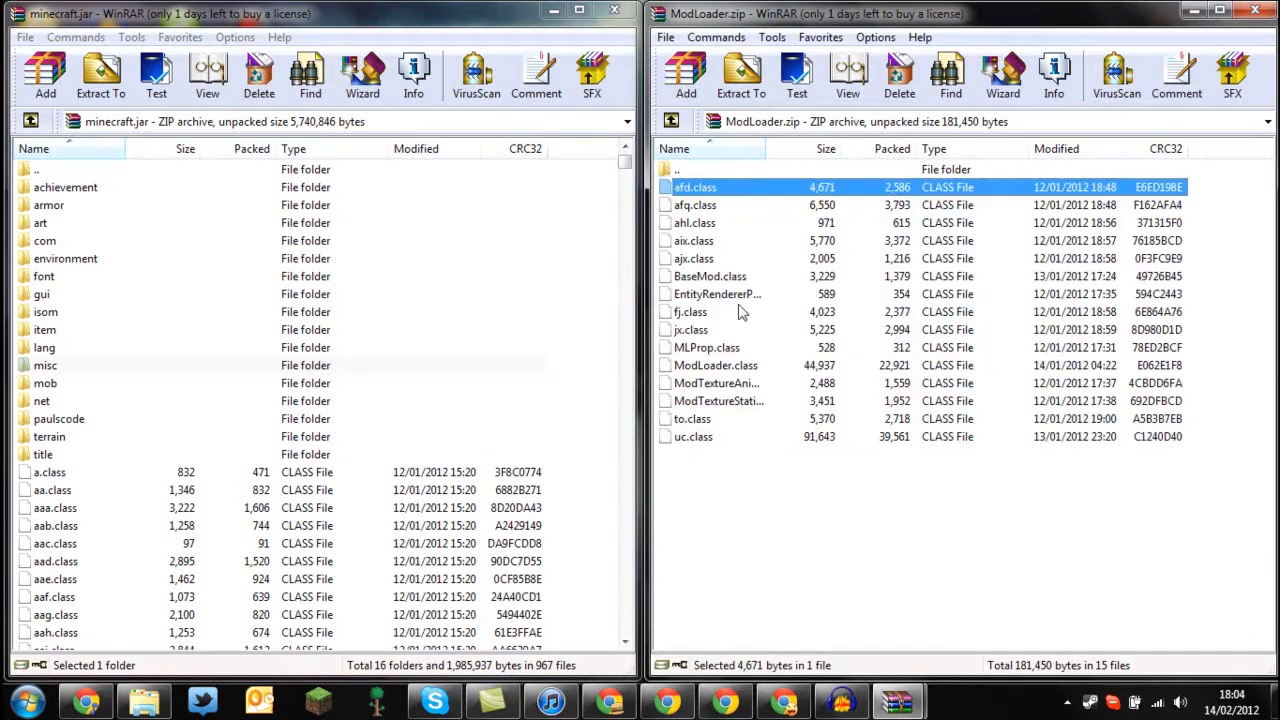
{"action": "key", "text": "ctrl+a"}
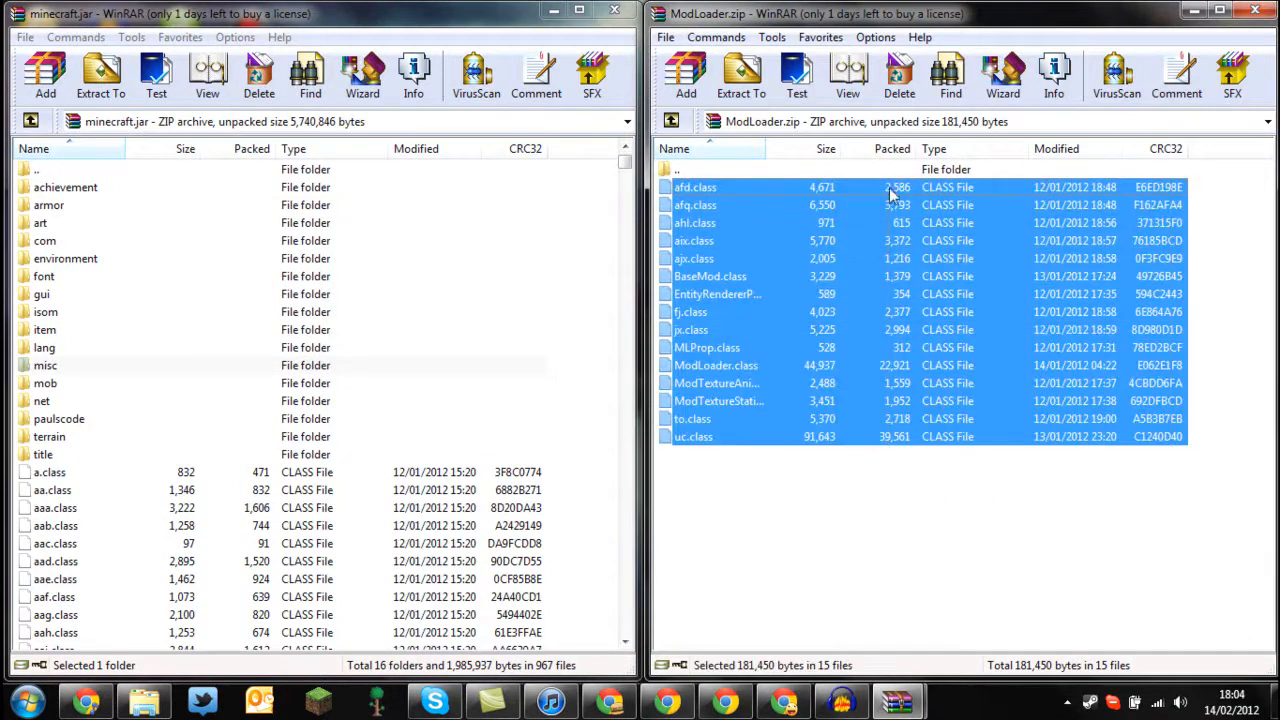
{"action": "left_click", "coordinate": [46, 76]}
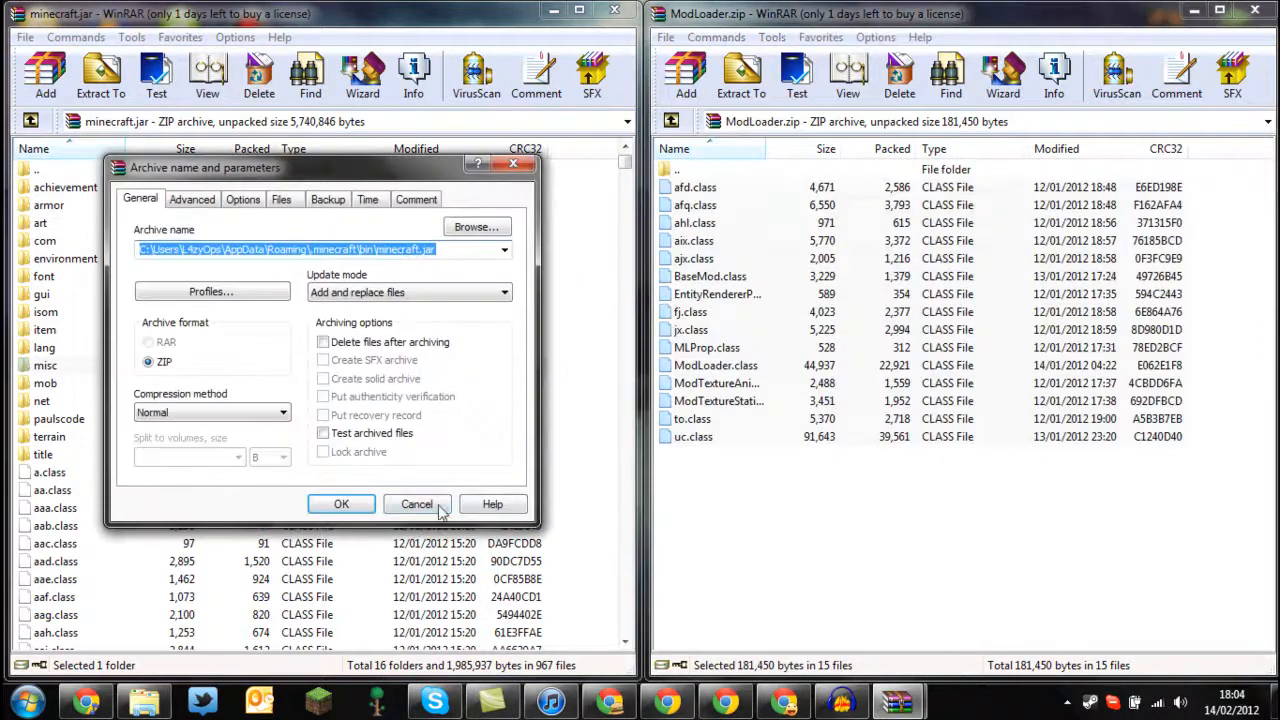
{"action": "left_click", "coordinate": [340, 504]}
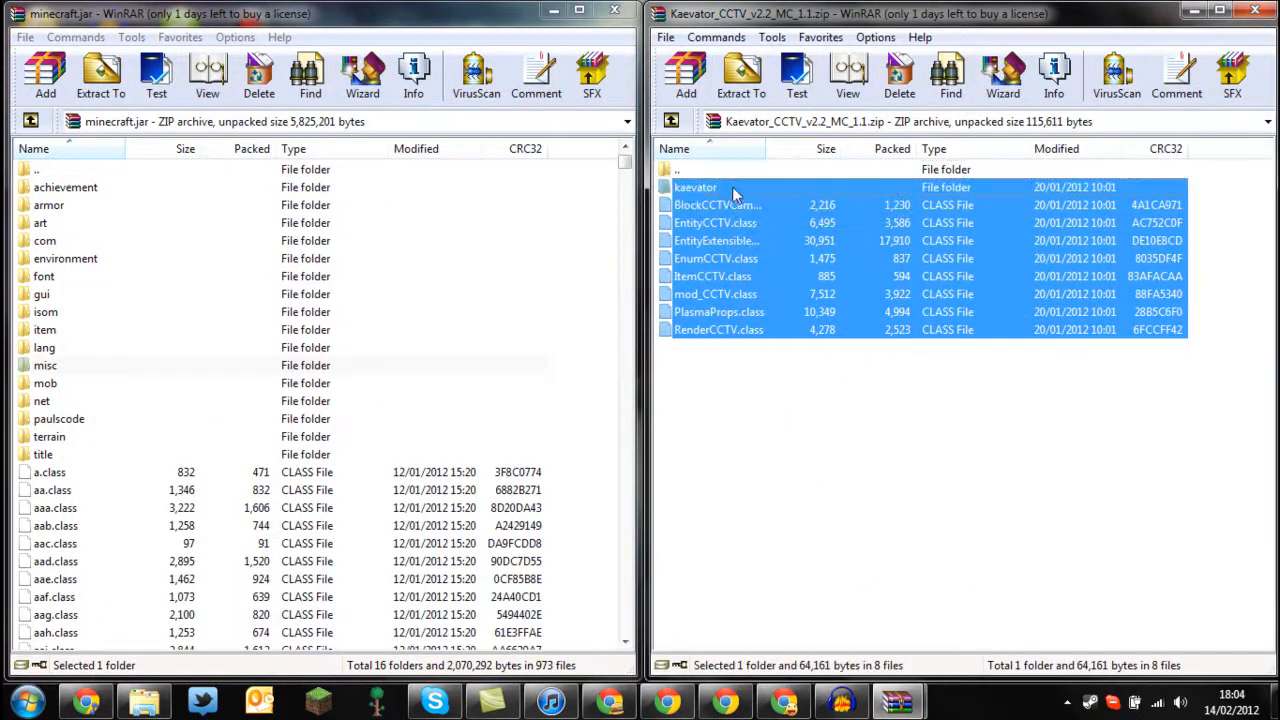
- Add the Kaevator folder and CCTV class files into minecraft.jar
{"action": "left_click", "coordinate": [44, 76]}
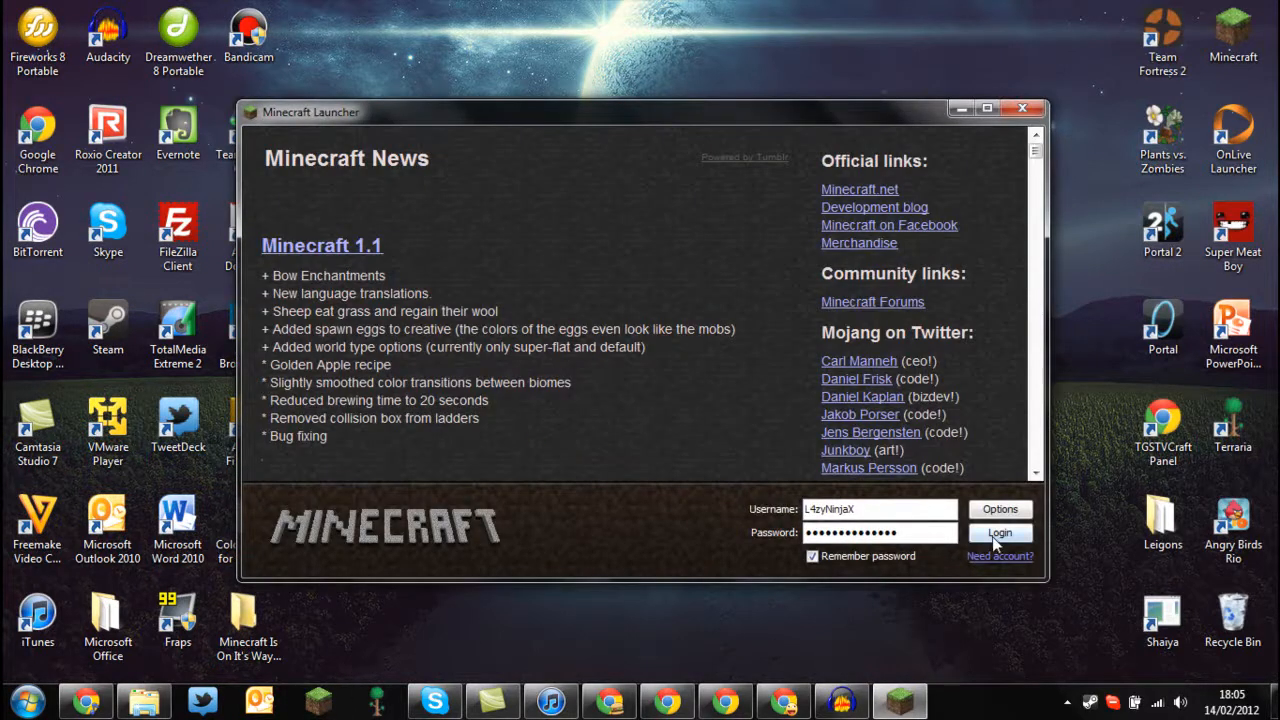
- Log in through the Minecraft 1.1 launcher and start the modded game
{"action": "left_click", "coordinate": [1000, 532]}
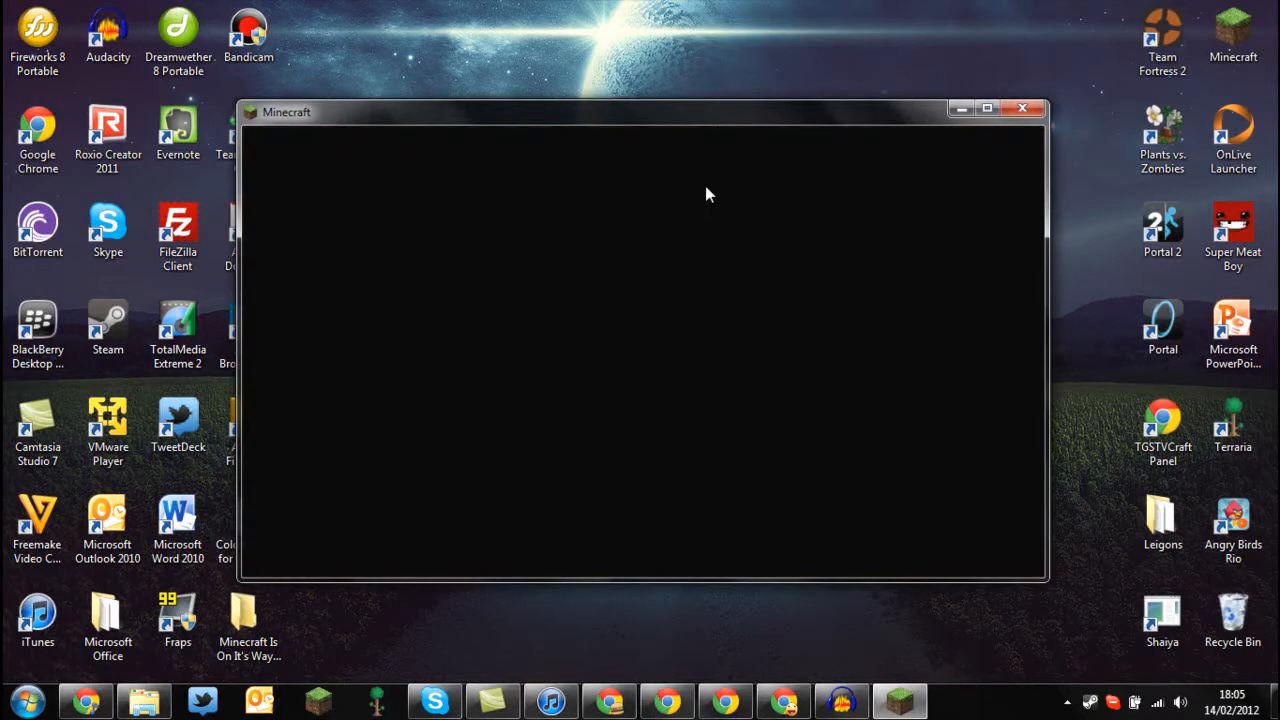
{"action": "mouse_move", "coordinate": [716, 224]}
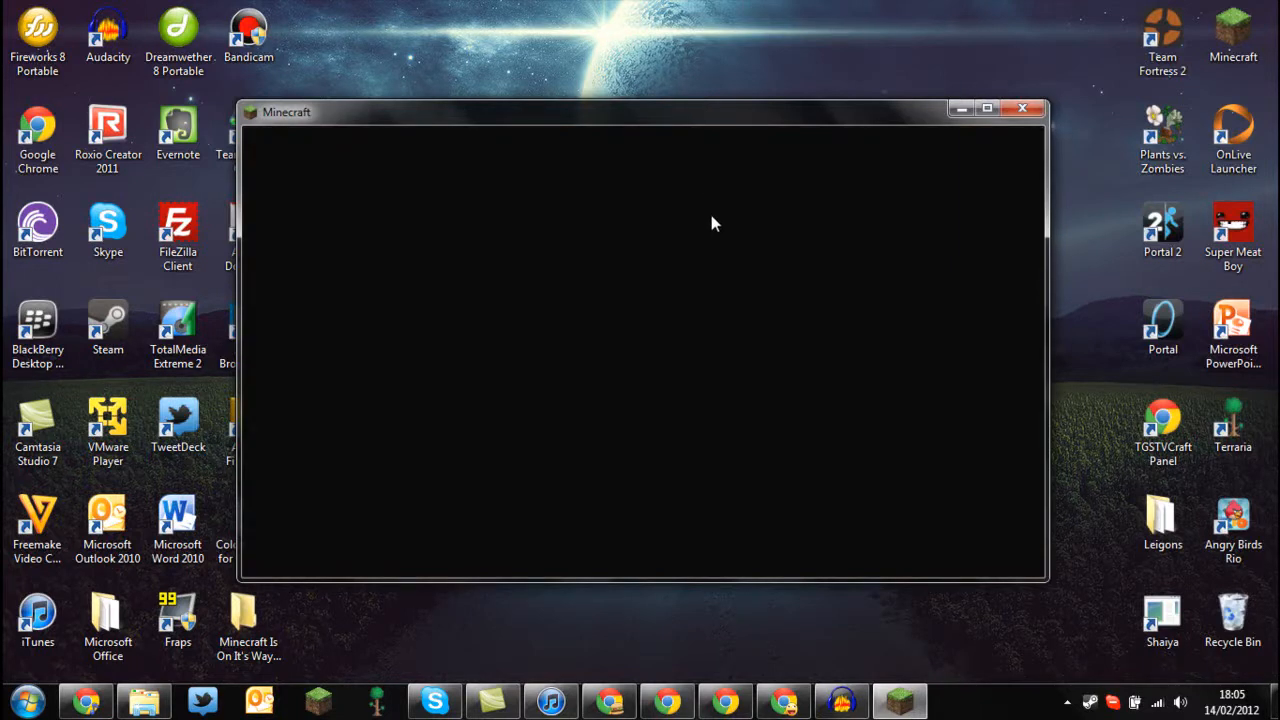